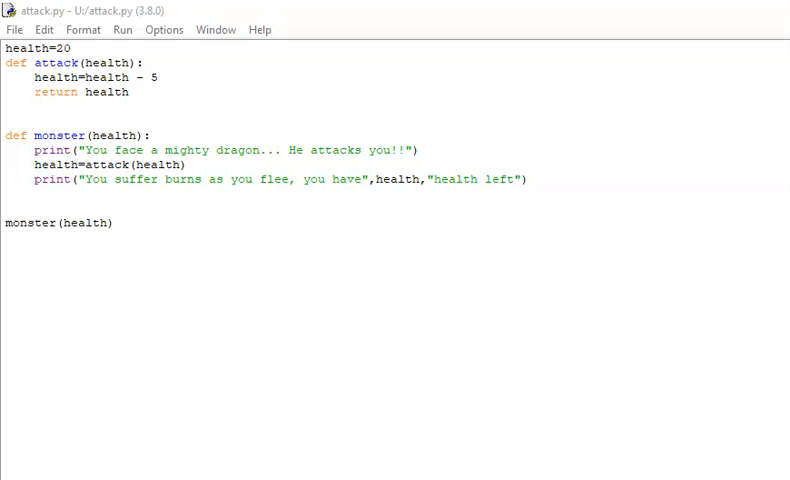
{"action": "mouse_move", "coordinate": [185, 86]}
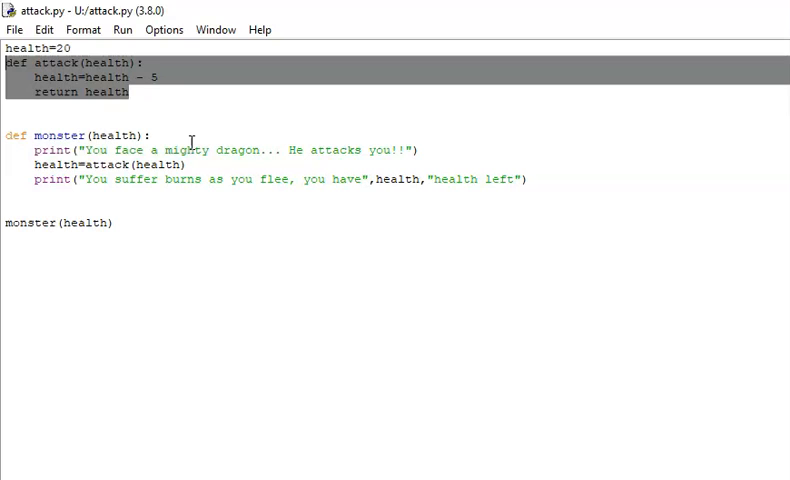
{"action": "mouse_move", "coordinate": [308, 250]}
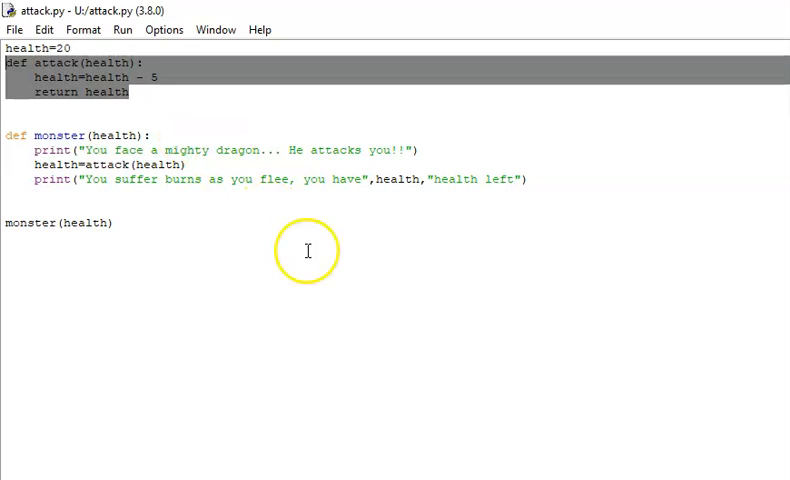
Step: Highlight the health value returned by attack and the monster call at the bottom
{"action": "left_click", "coordinate": [275, 202]}
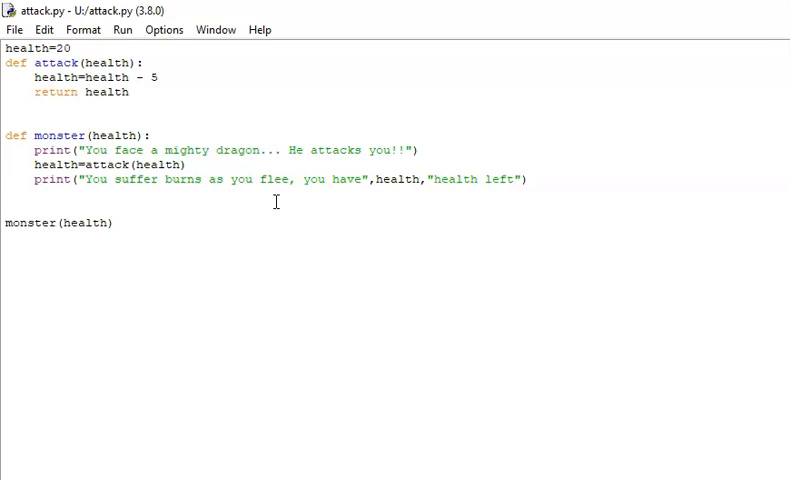
{"action": "left_click", "coordinate": [6, 207]}
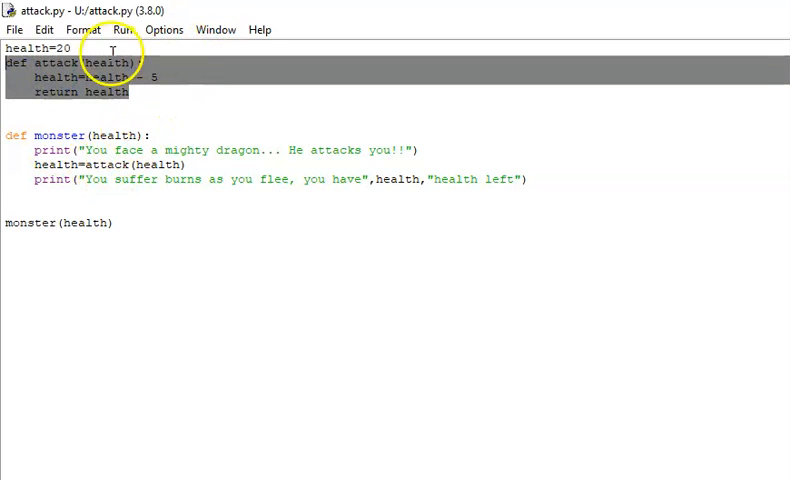
{"action": "left_click", "coordinate": [118, 92]}
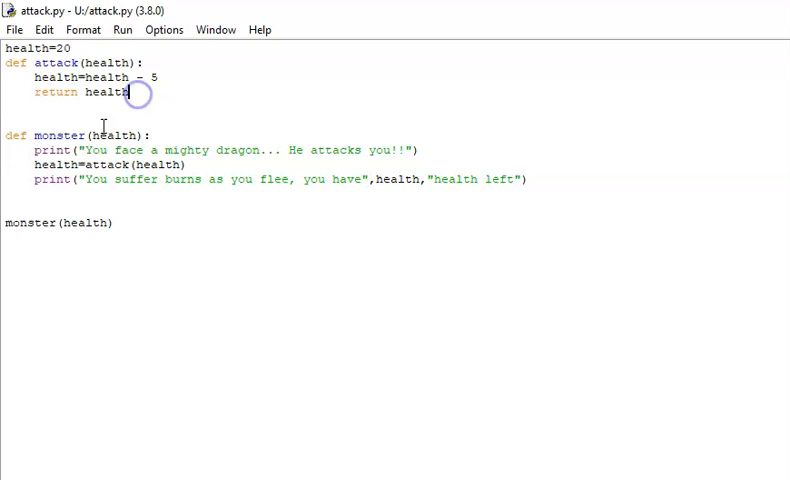
{"action": "double_click", "coordinate": [106, 63]}
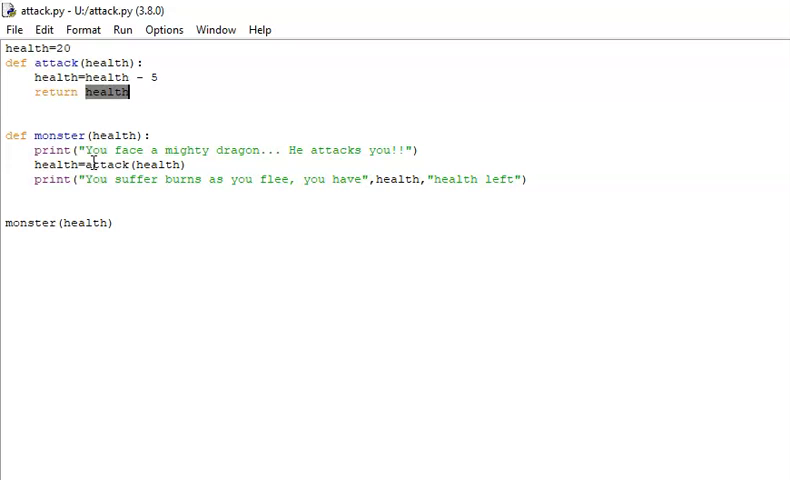
{"action": "mouse_move", "coordinate": [95, 22]}
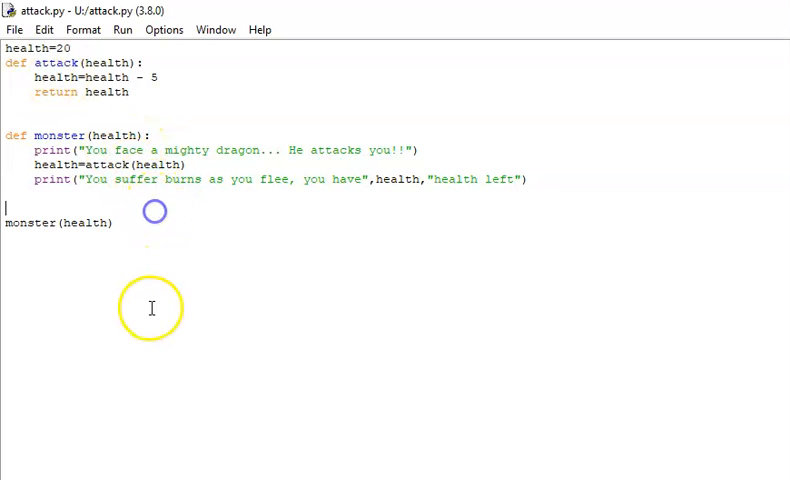
{"action": "mouse_move", "coordinate": [55, 222]}
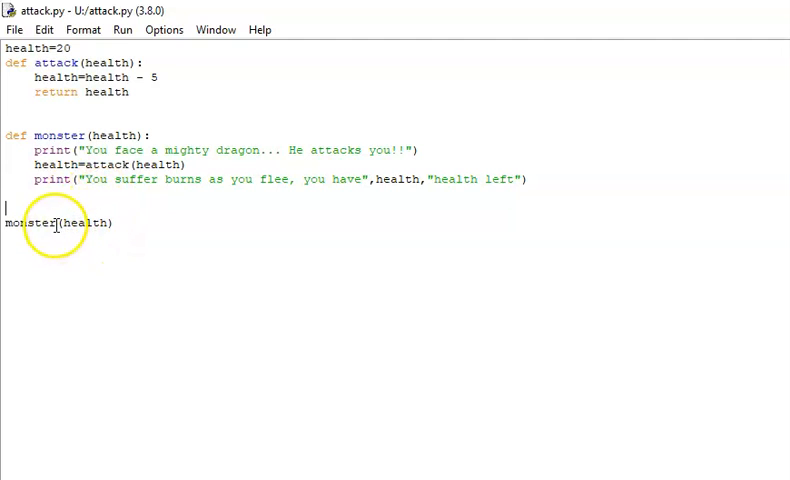
{"action": "double_click", "coordinate": [29, 223]}
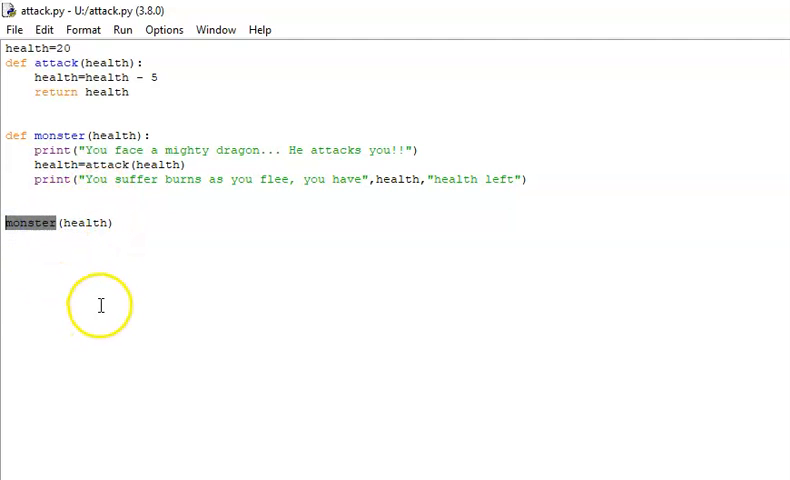
{"action": "double_click", "coordinate": [90, 223]}
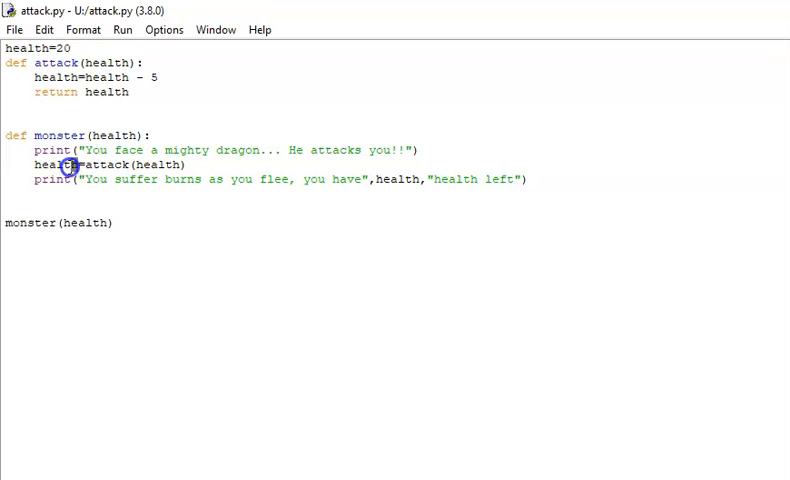
Step: Trace monster's health reassignment from attack(health), then run attack.py to print 15 health left
{"action": "double_click", "coordinate": [54, 164]}
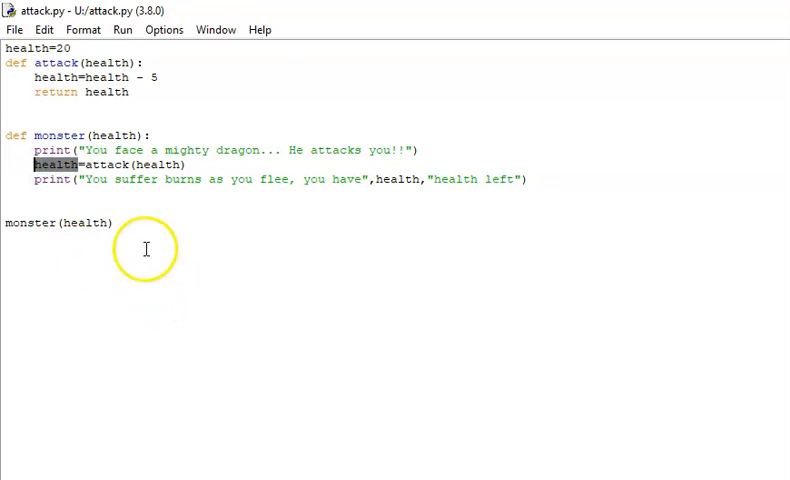
{"action": "left_click", "coordinate": [80, 164]}
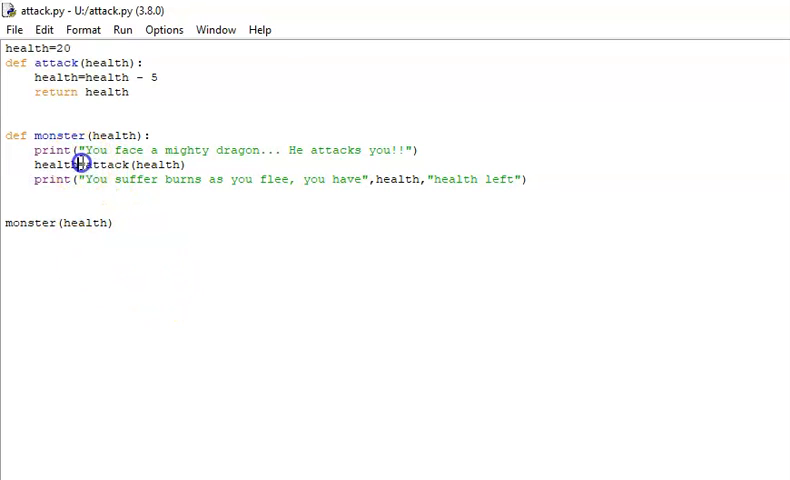
{"action": "double_click", "coordinate": [104, 164]}
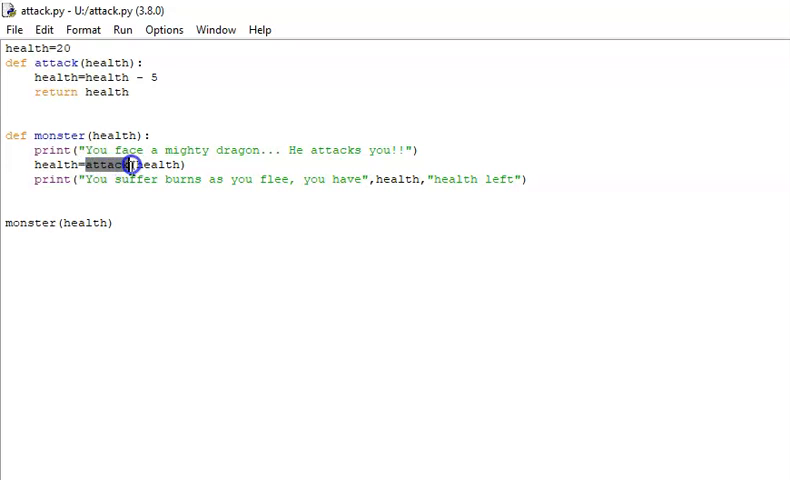
{"action": "double_click", "coordinate": [160, 165]}
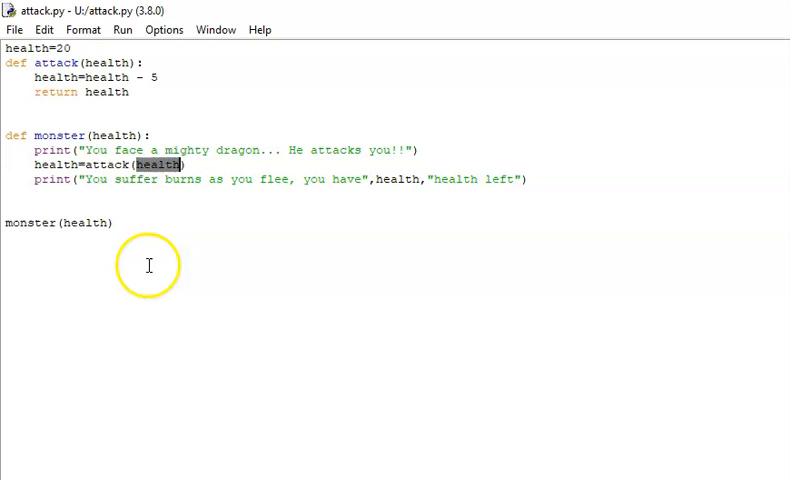
{"action": "mouse_move", "coordinate": [148, 163]}
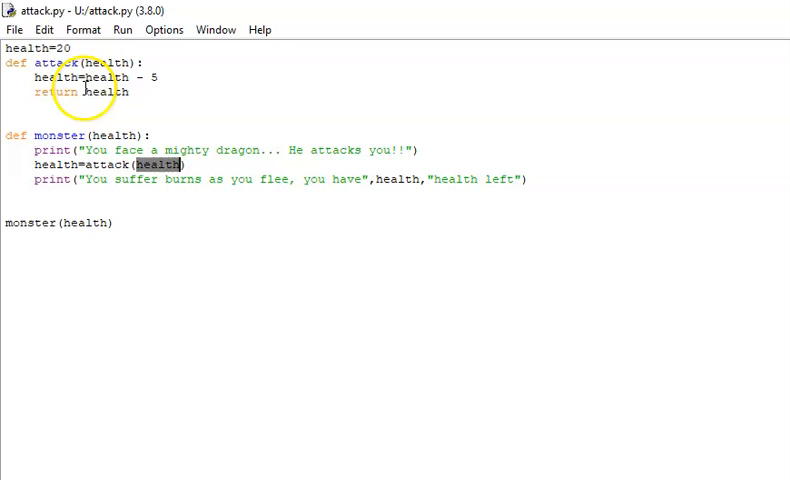
{"action": "mouse_move", "coordinate": [90, 150]}
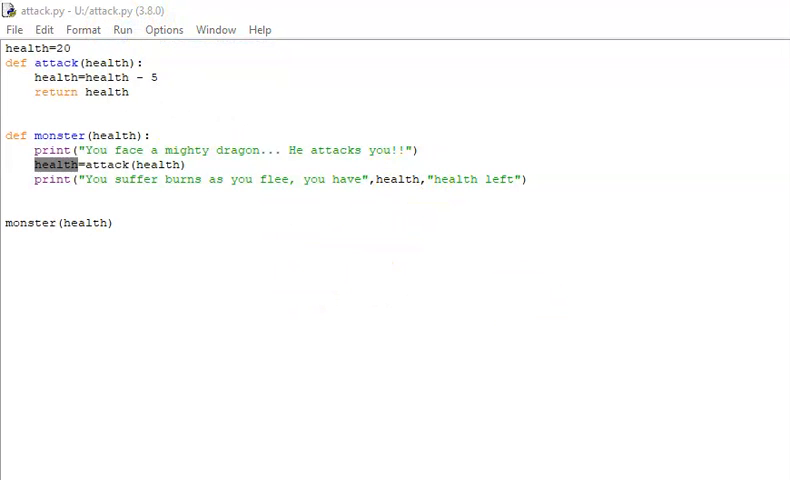
{"action": "left_click", "coordinate": [122, 29]}
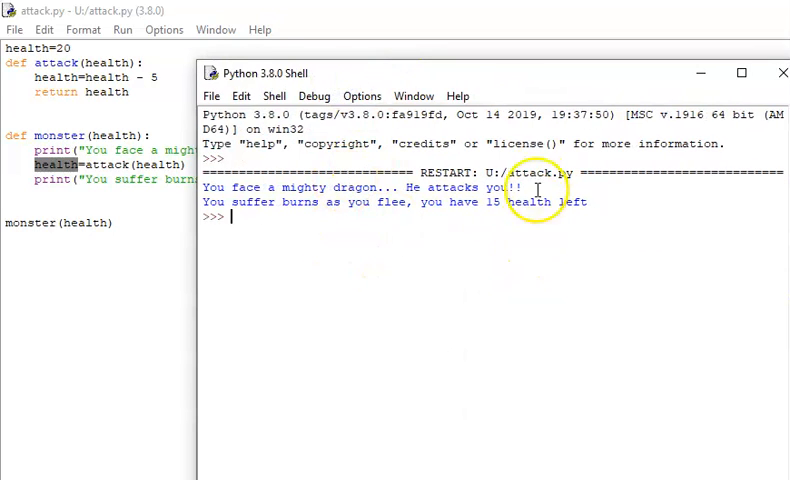
{"action": "mouse_move", "coordinate": [535, 381]}
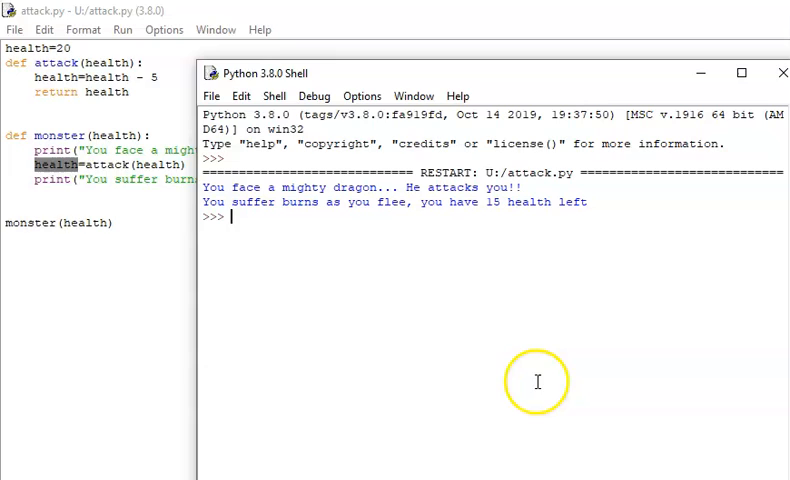